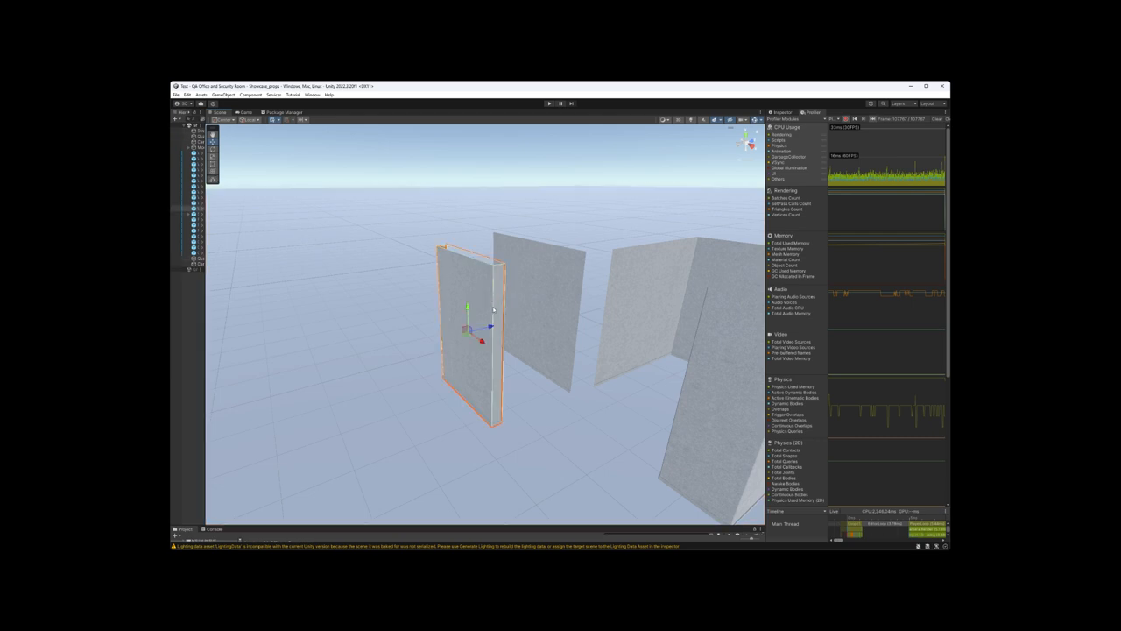
mouse_move(487, 284)
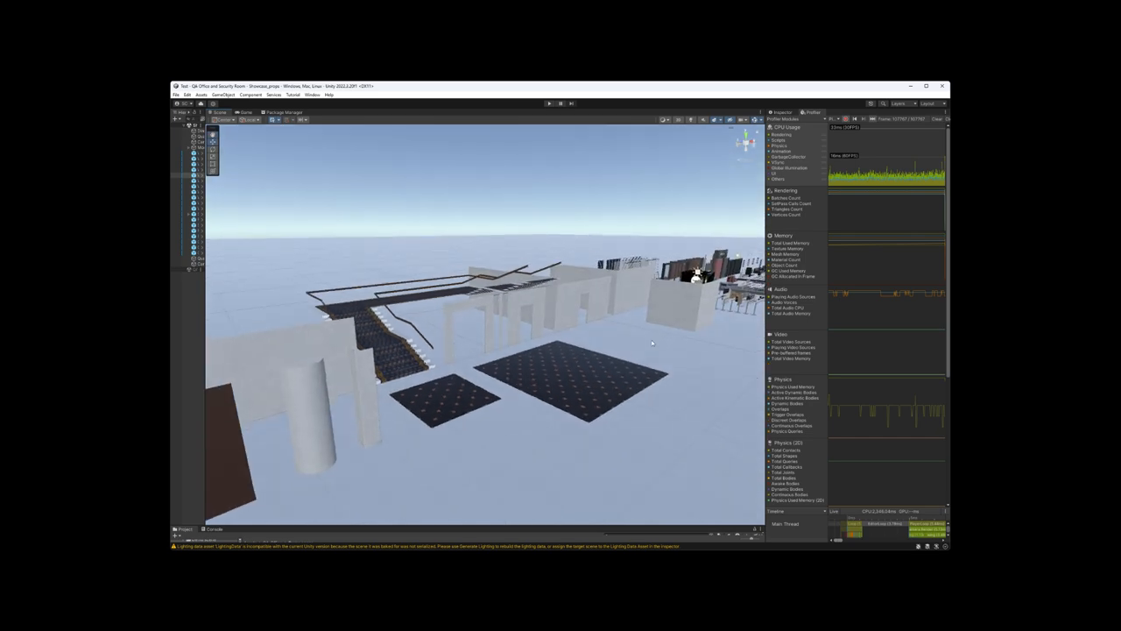
mouse_move(613, 343)
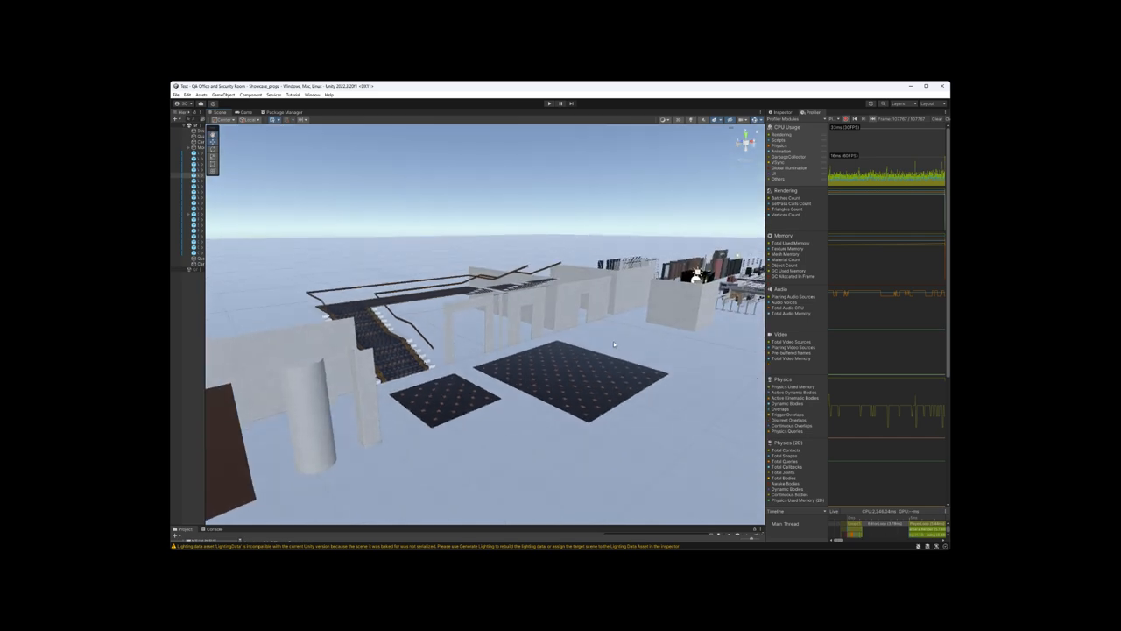
mouse_move(610, 340)
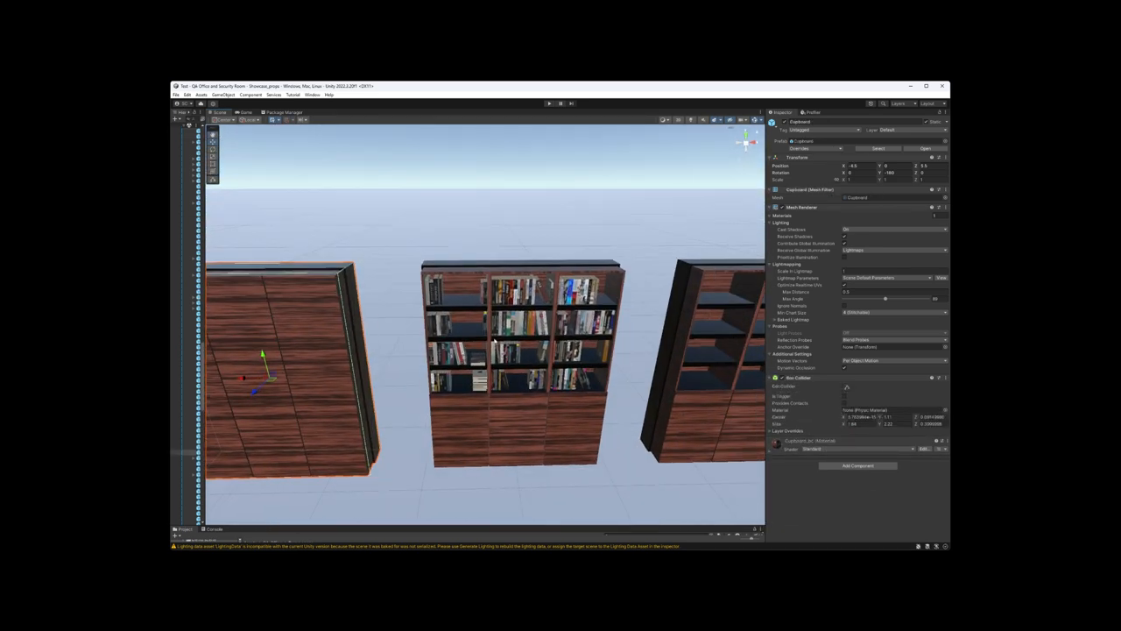
Select the grey open-shelf Cases cabinet in the scene, then its Cases entry in the Hierarchy
left_click(521, 350)
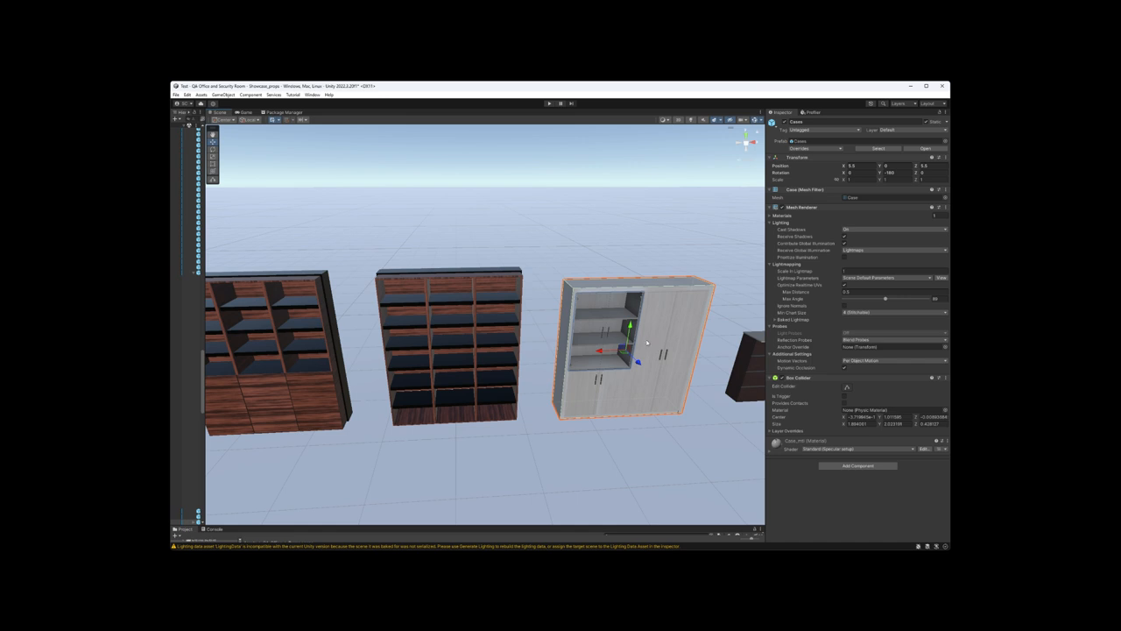
mouse_move(282, 175)
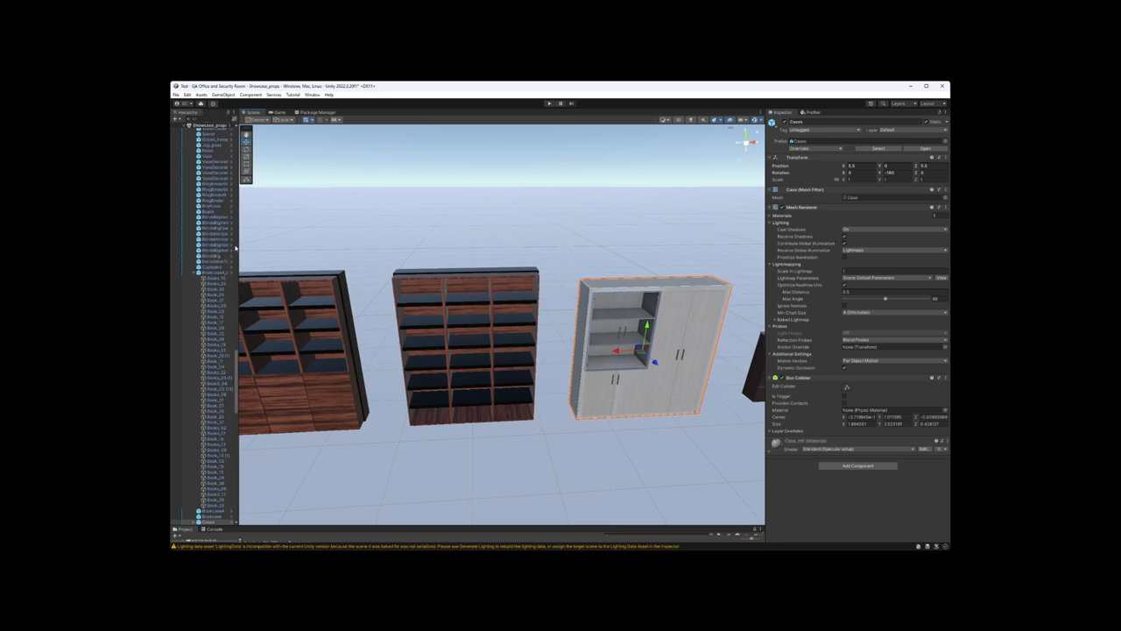
mouse_move(249, 368)
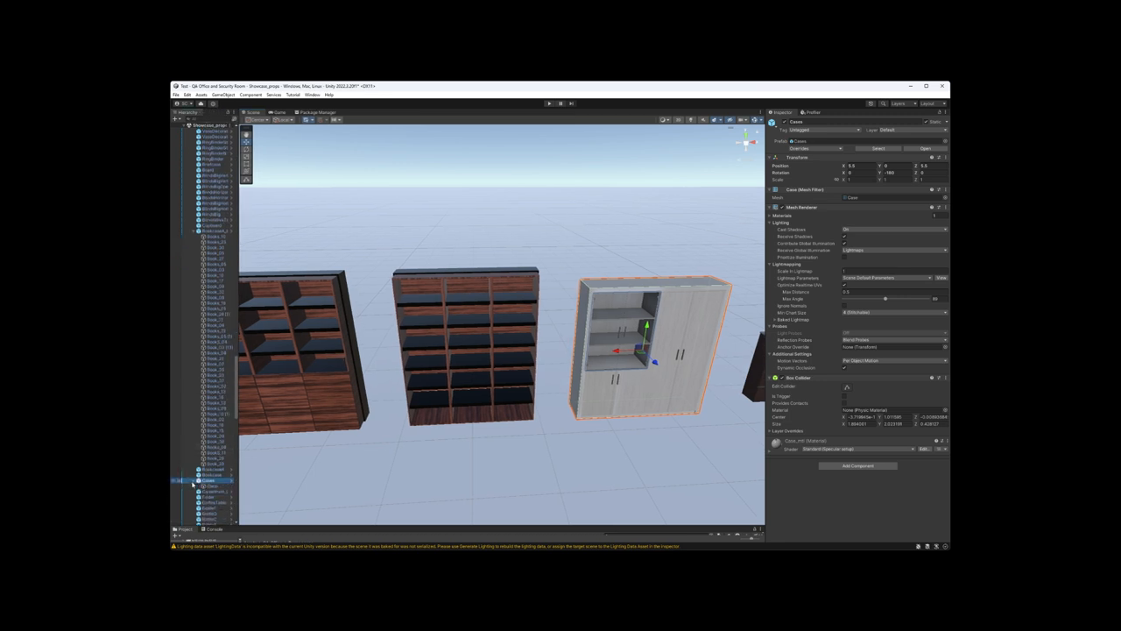
left_click(211, 485)
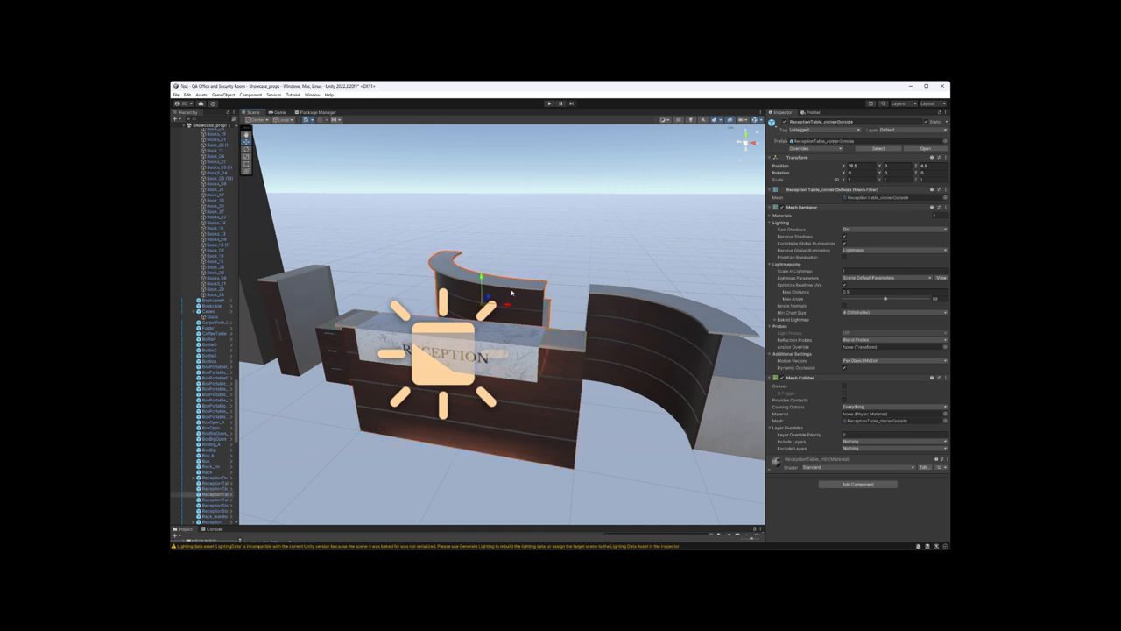
mouse_move(521, 305)
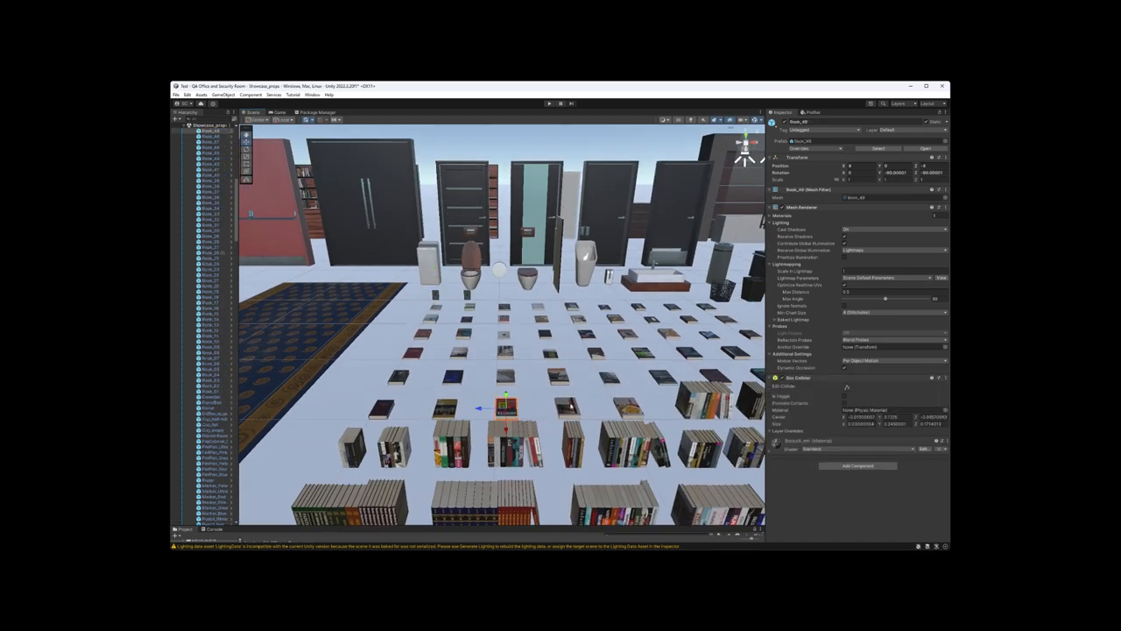
Select one of the book props on the shelving to view its components
left_click(635, 442)
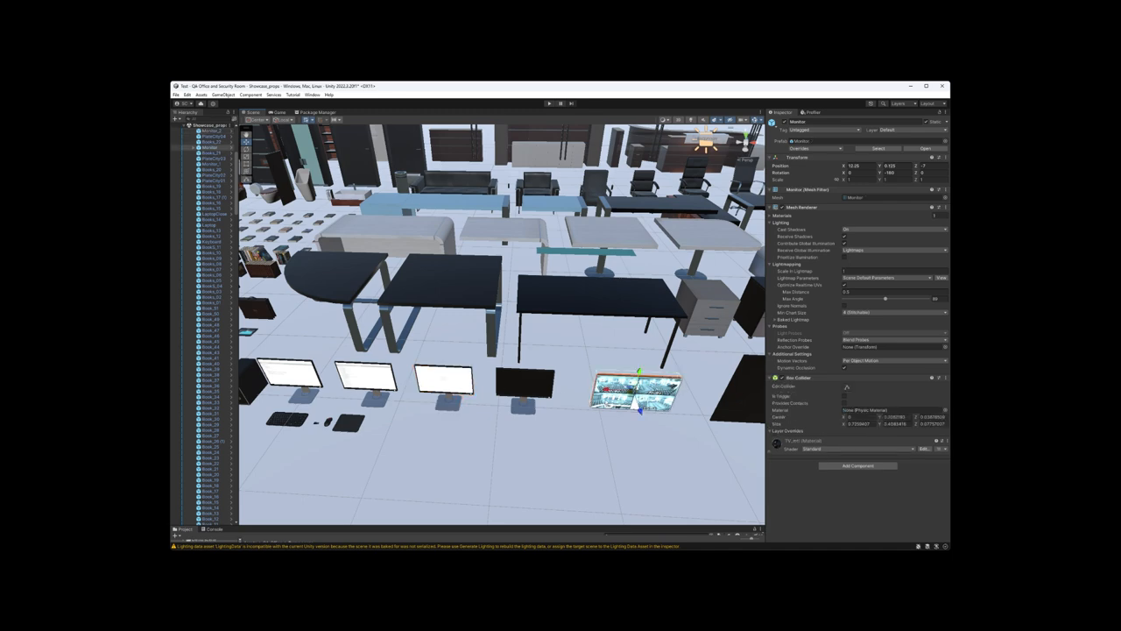
Select the security camera monitor prop, then the TabletPC prop among the clutter items
left_click(294, 376)
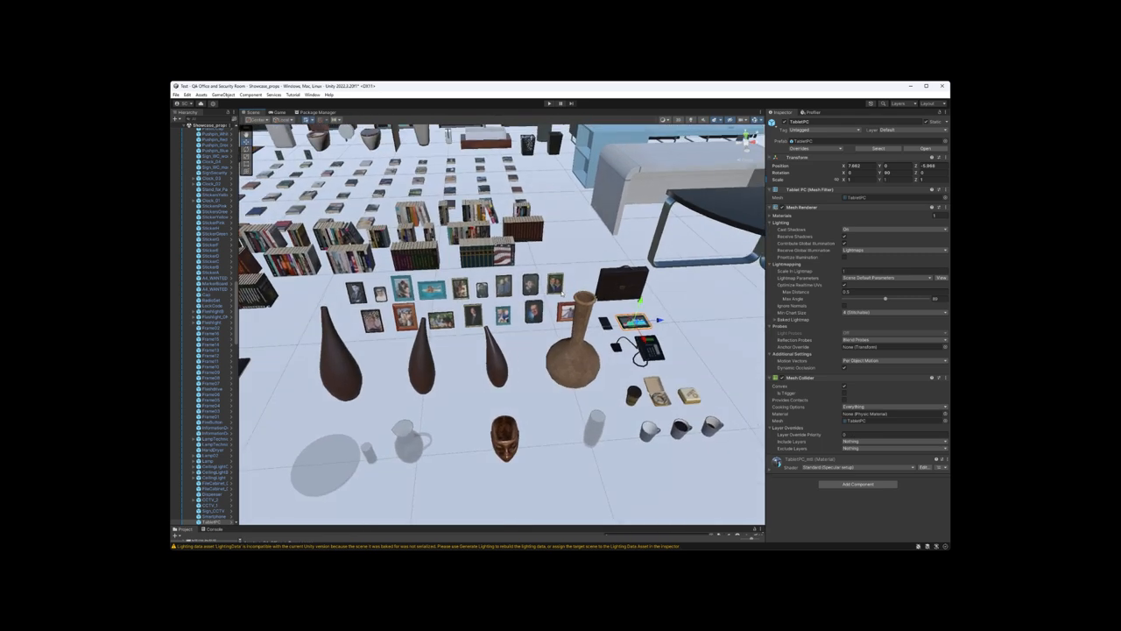
left_click(573, 359)
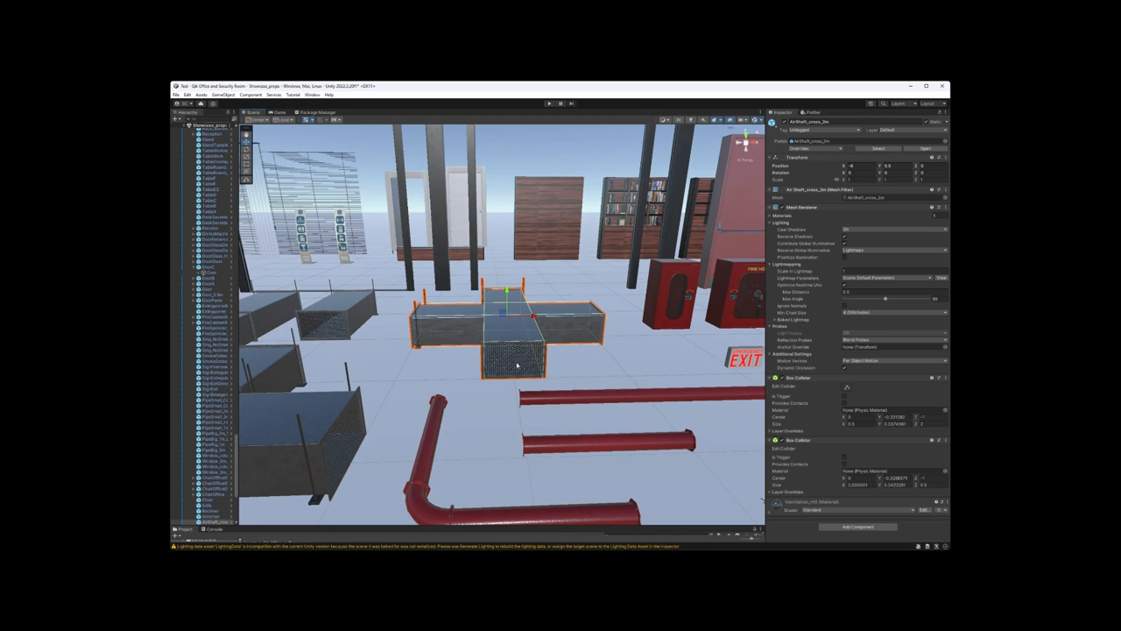
mouse_move(515, 361)
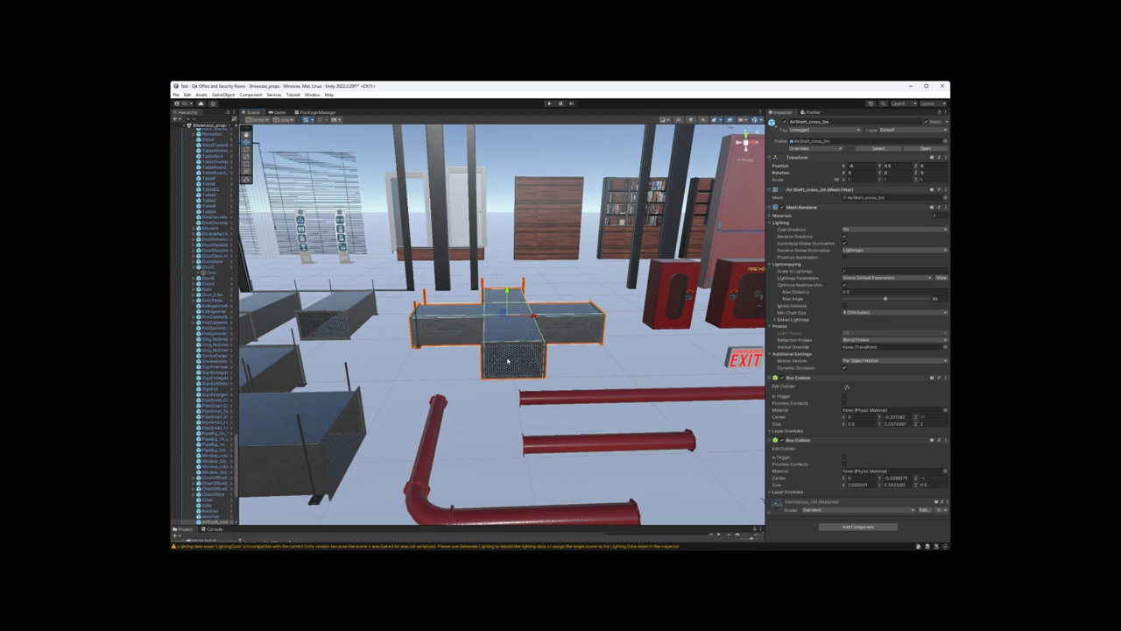
mouse_move(492, 352)
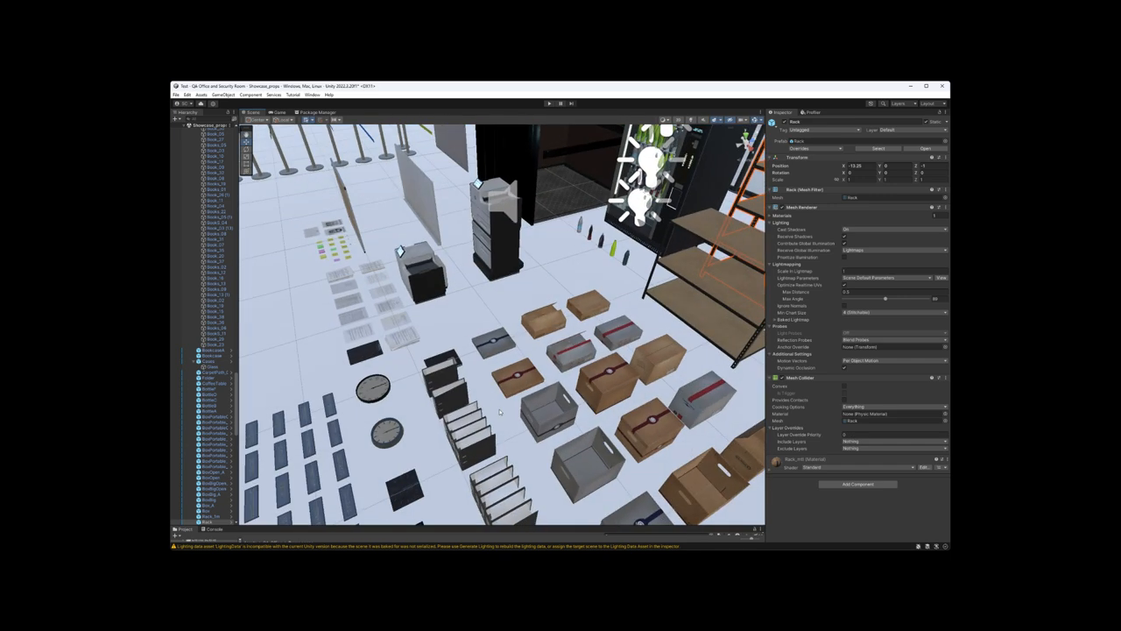
left_click(547, 411)
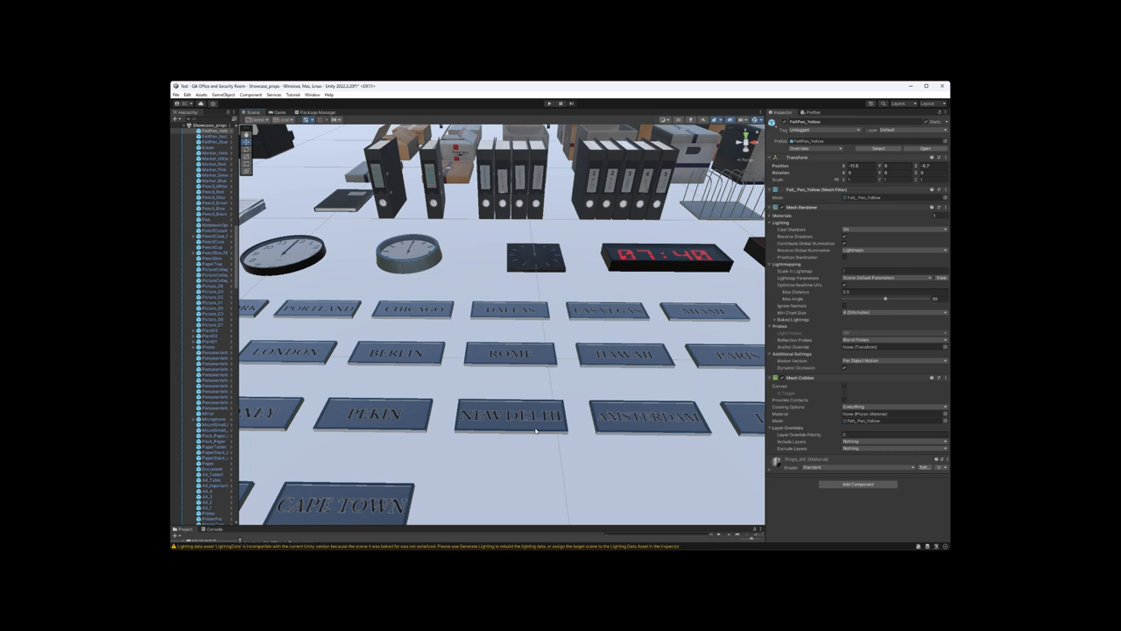
mouse_move(556, 413)
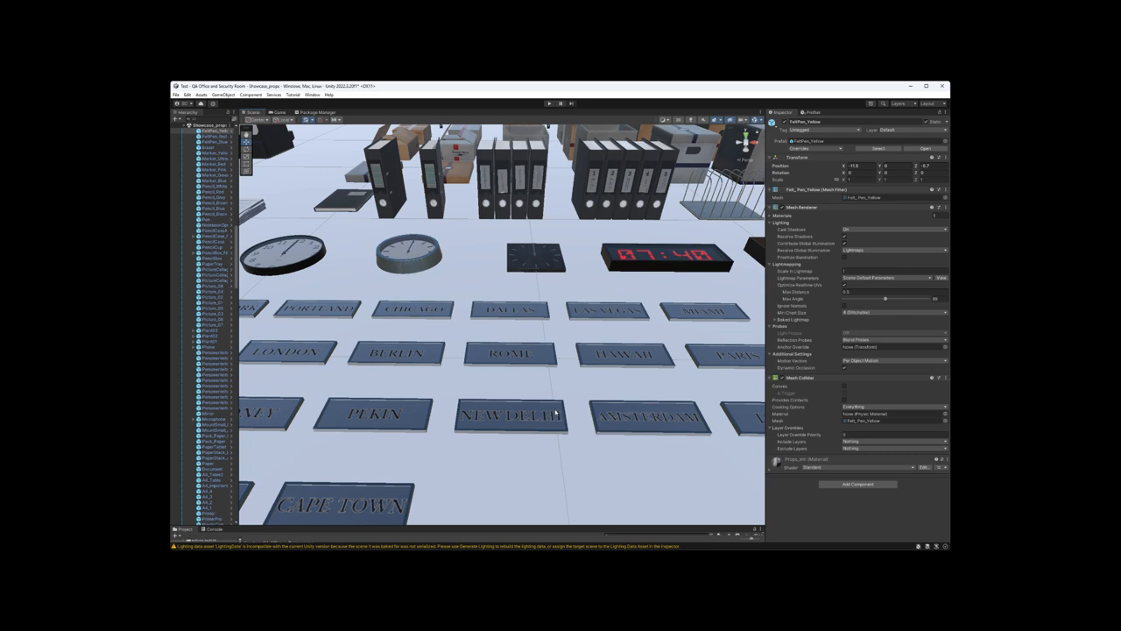
mouse_move(613, 412)
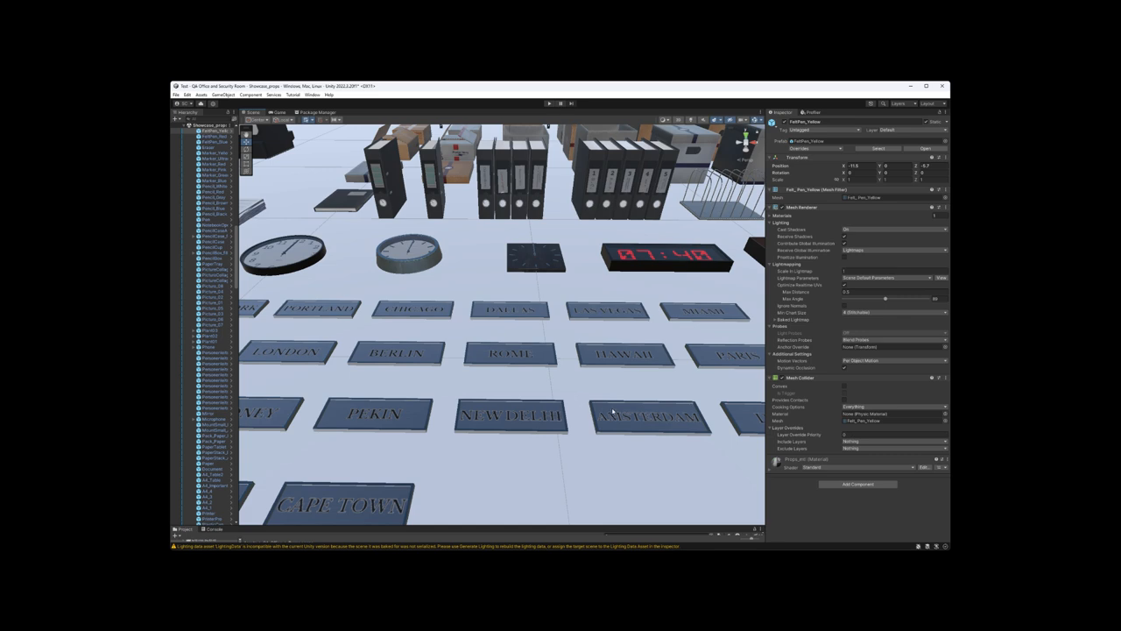
mouse_move(616, 410)
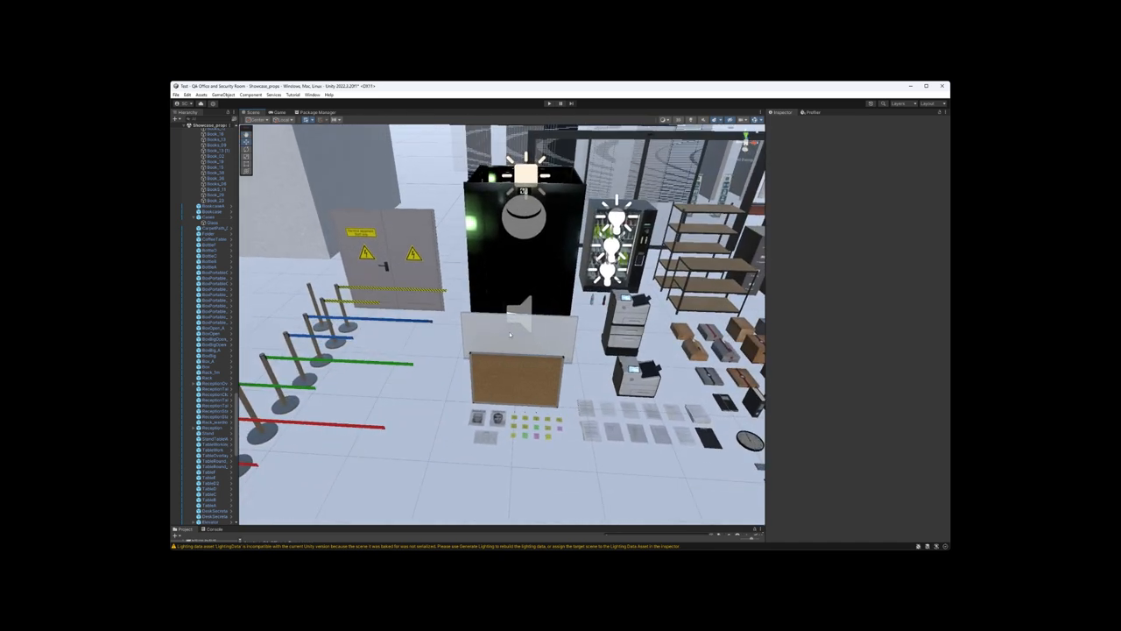
Select a sticky note under the cork board and review its Inspector components
left_click(516, 337)
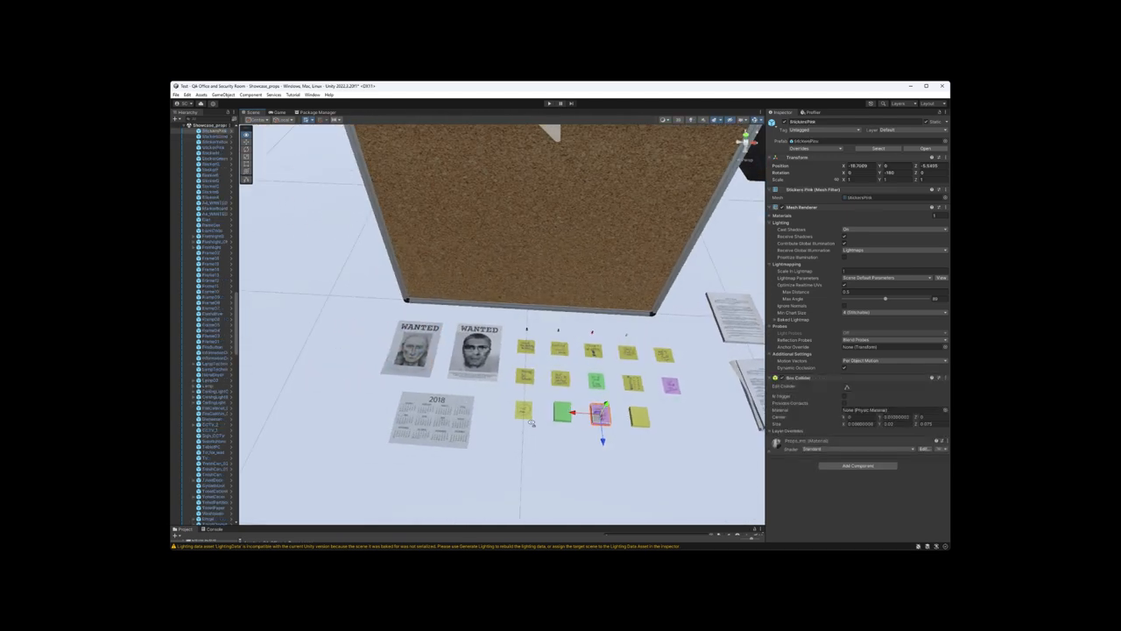
scroll("down", 3)
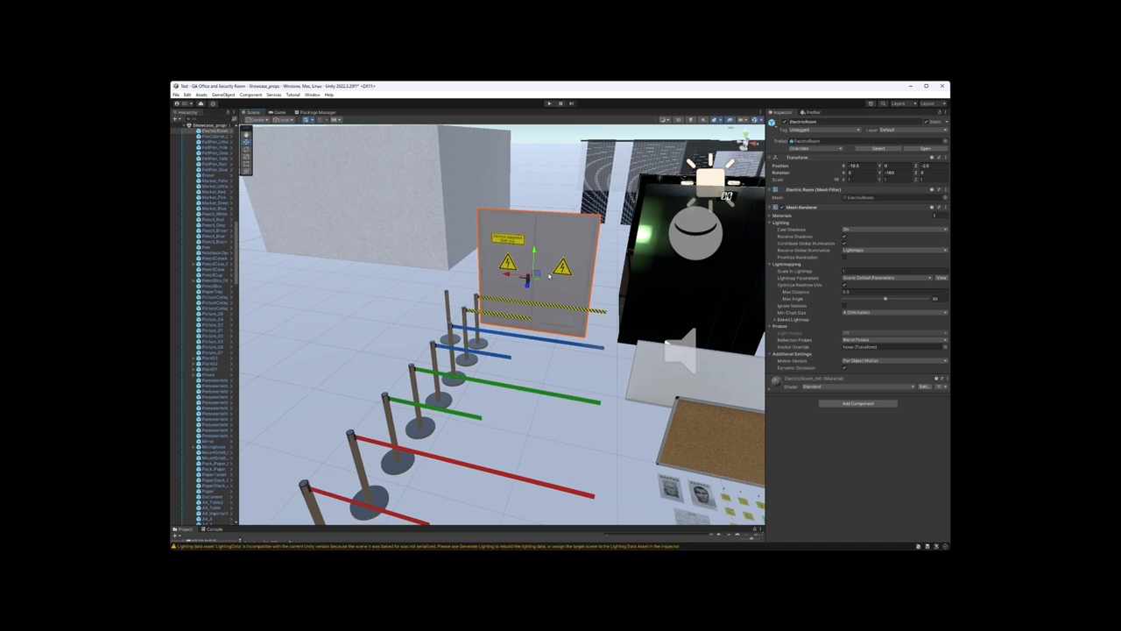
mouse_move(574, 292)
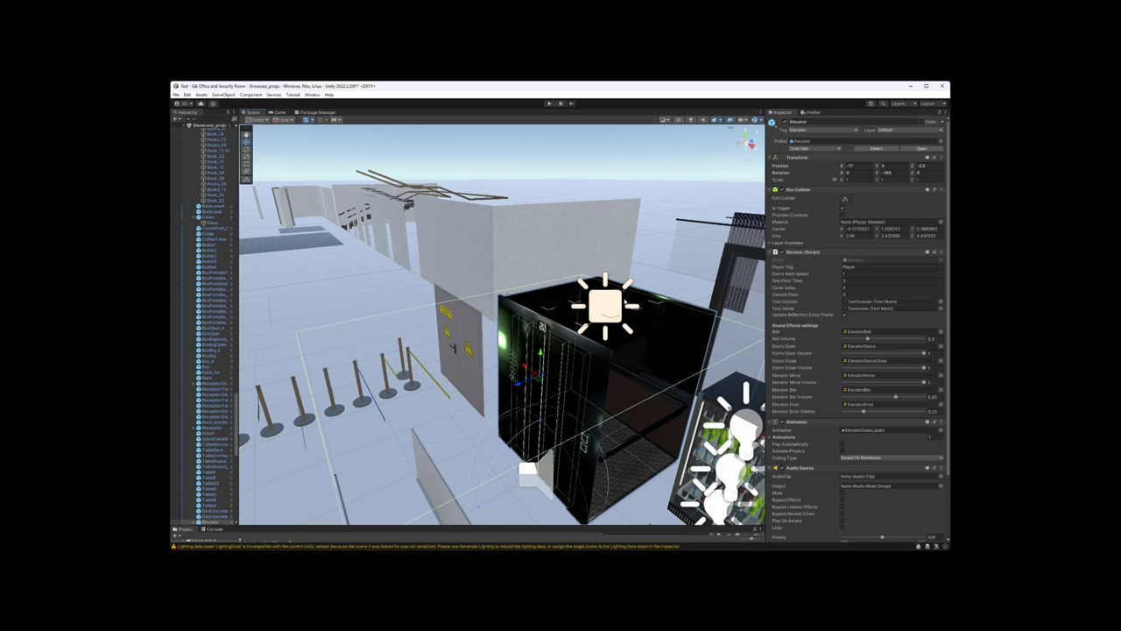
mouse_move(628, 339)
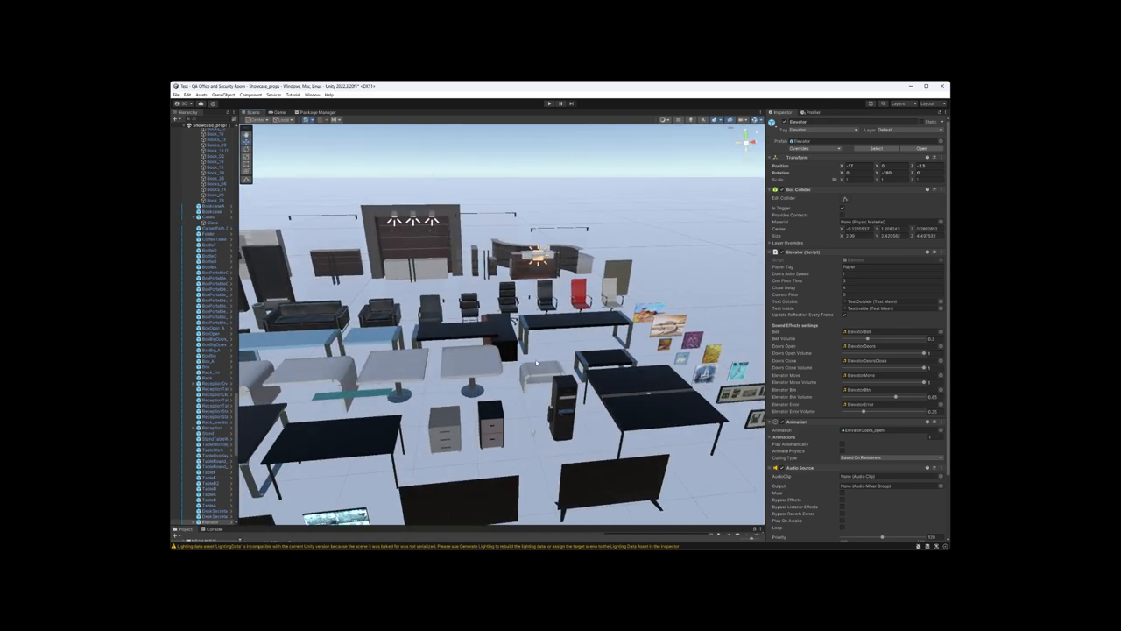
Select the StandTableWork standing table among the furniture to show its box collider
left_click(492, 429)
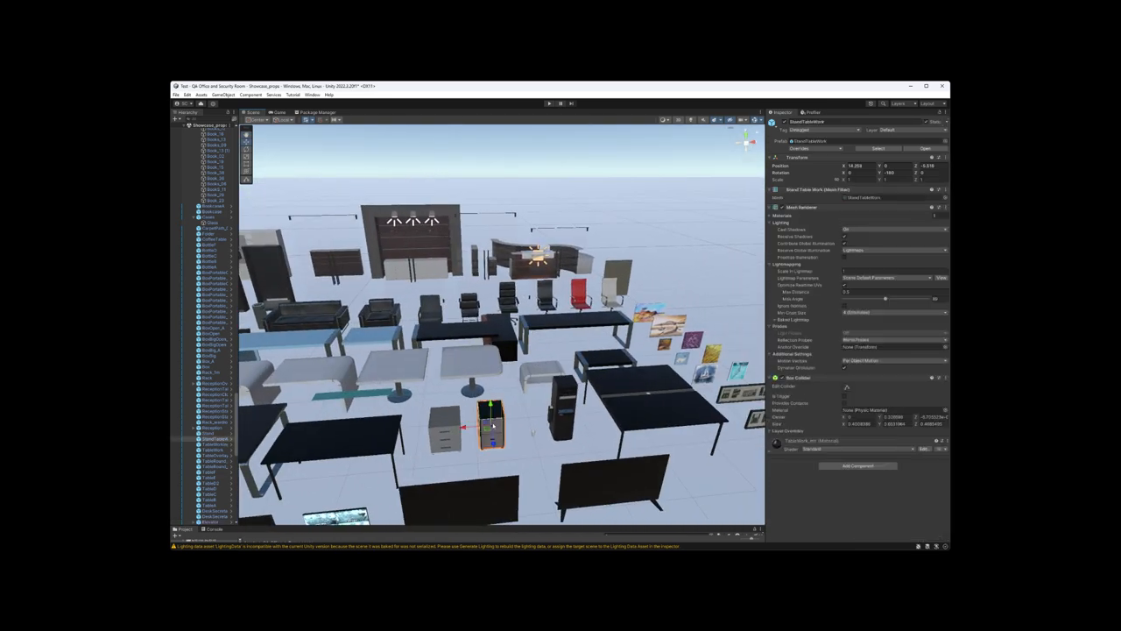